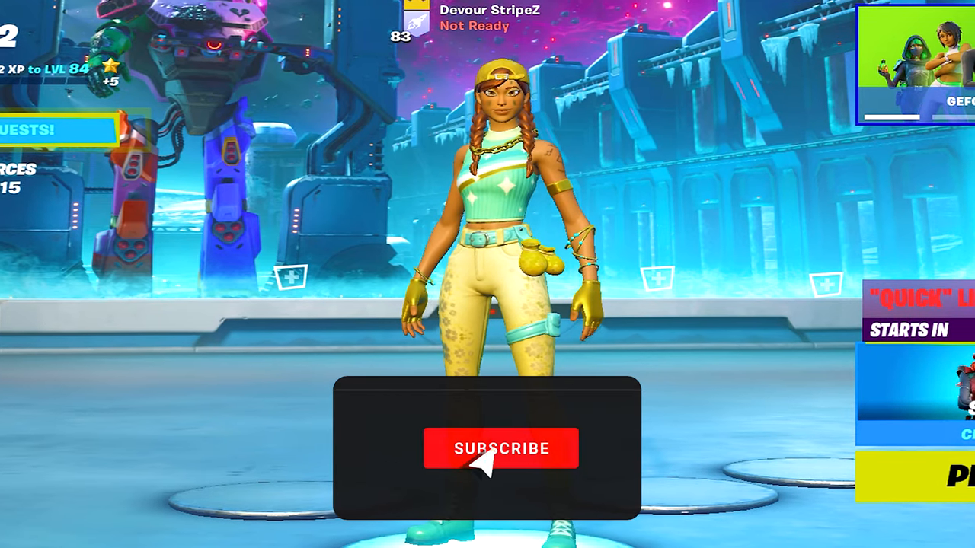
Show the Performance checklist with System Clean, System Tweak, Driver Update and Game Defrag checked.
left_click(501, 448)
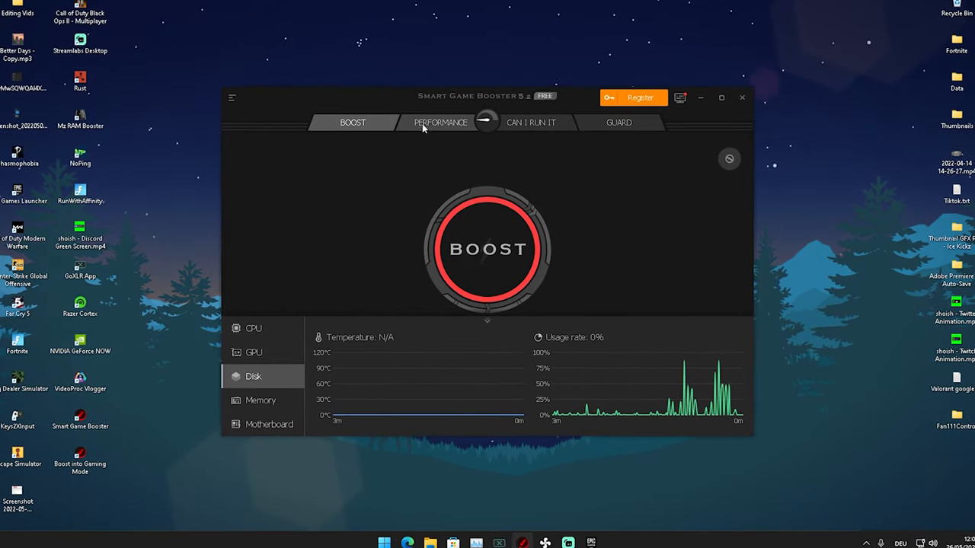
left_click(438, 122)
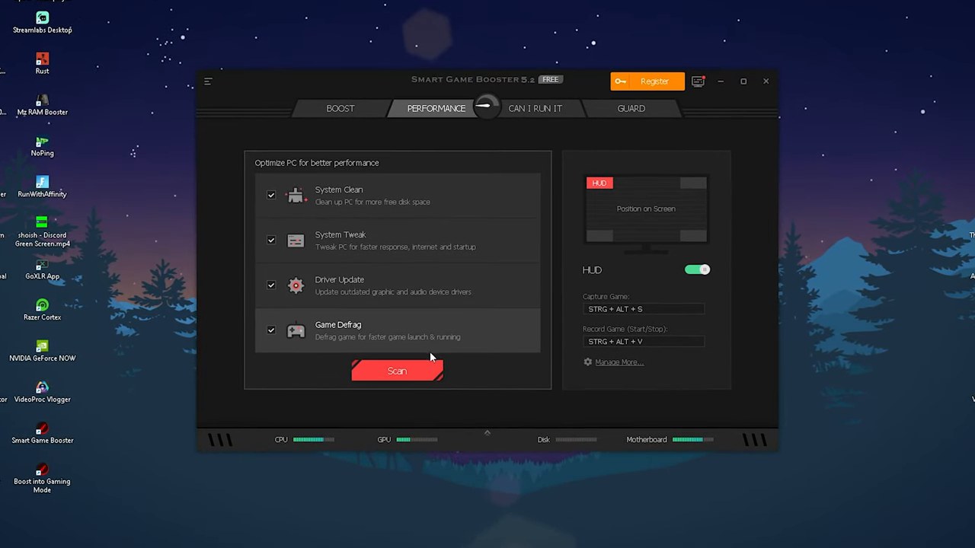
Run the scan, finding 4263 items to clean, 25 tweaks and 3 drivers to update.
left_click(396, 372)
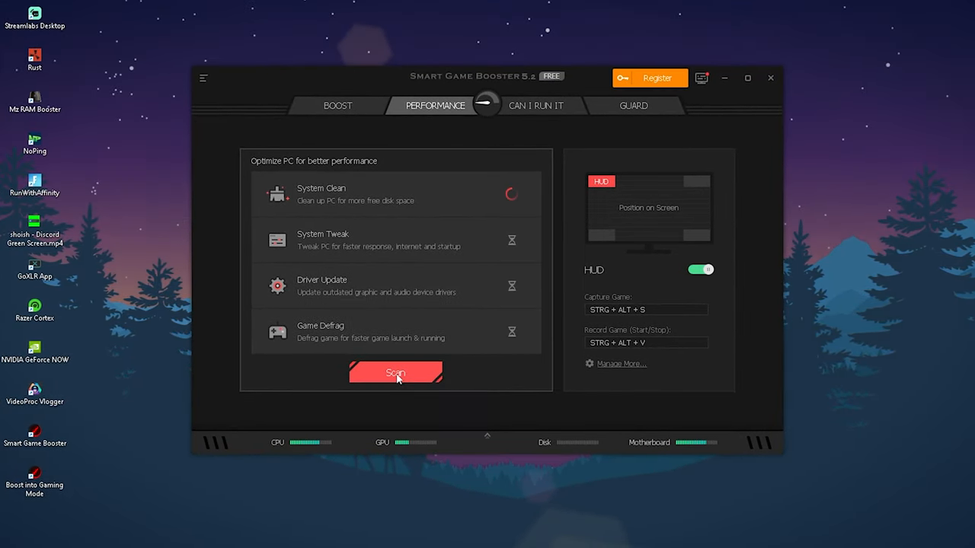
left_click(395, 373)
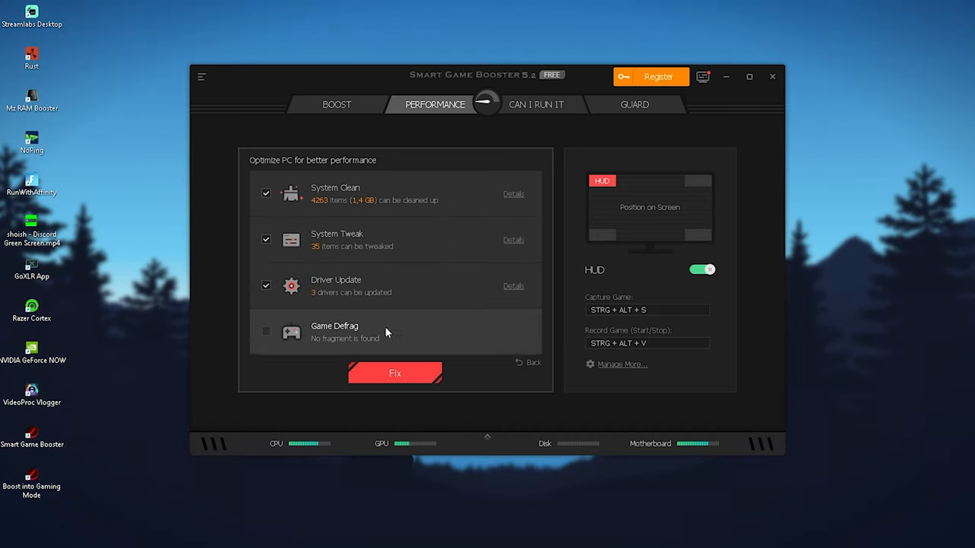
mouse_move(354, 215)
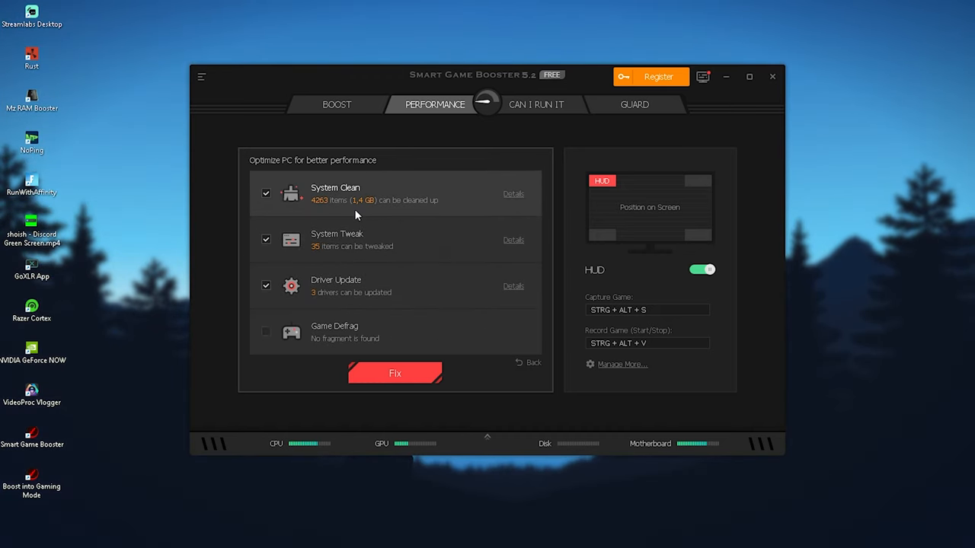
mouse_move(329, 256)
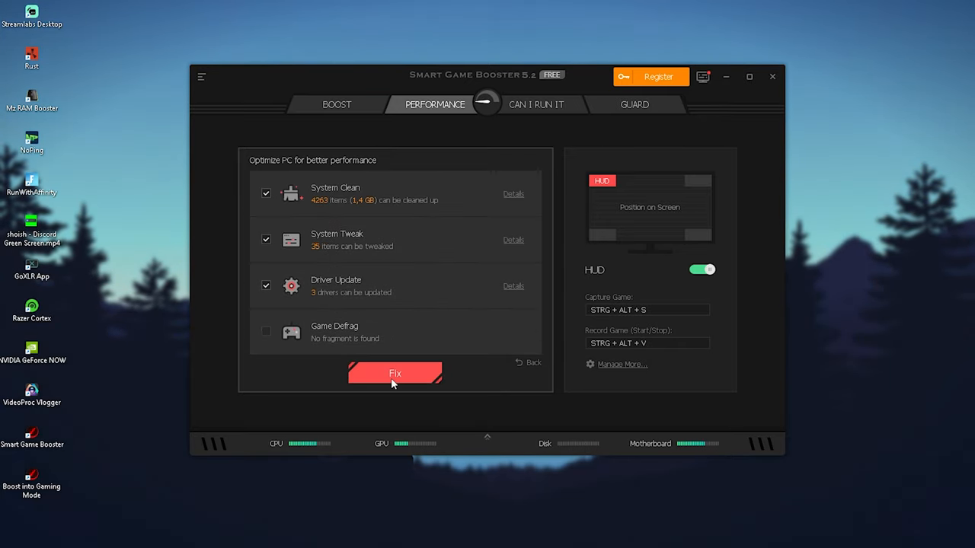
Fix the scan results, leaving a notice that 3 drivers need updating.
left_click(395, 373)
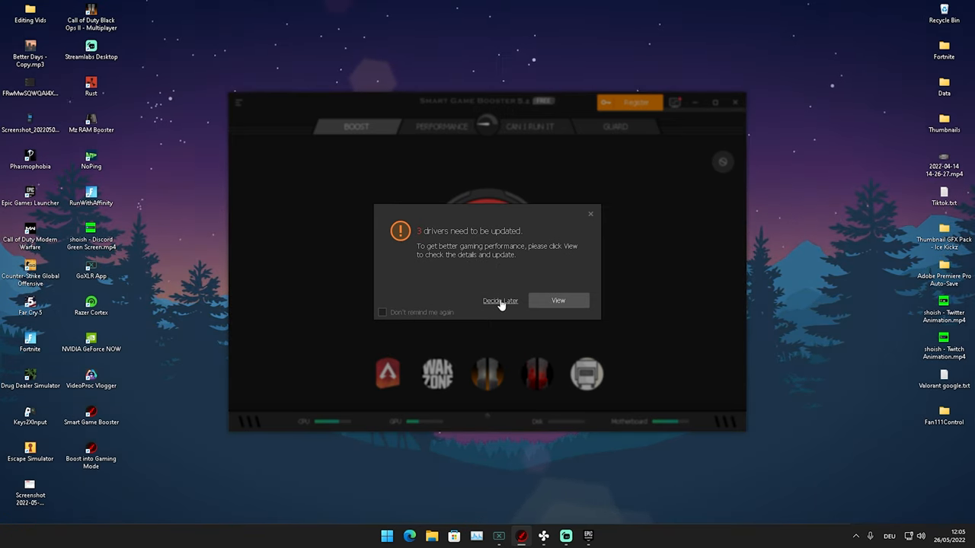
Review the Driver Update list, then launch Fortnite from Epic Games Launcher's Quick Launch.
left_click(557, 300)
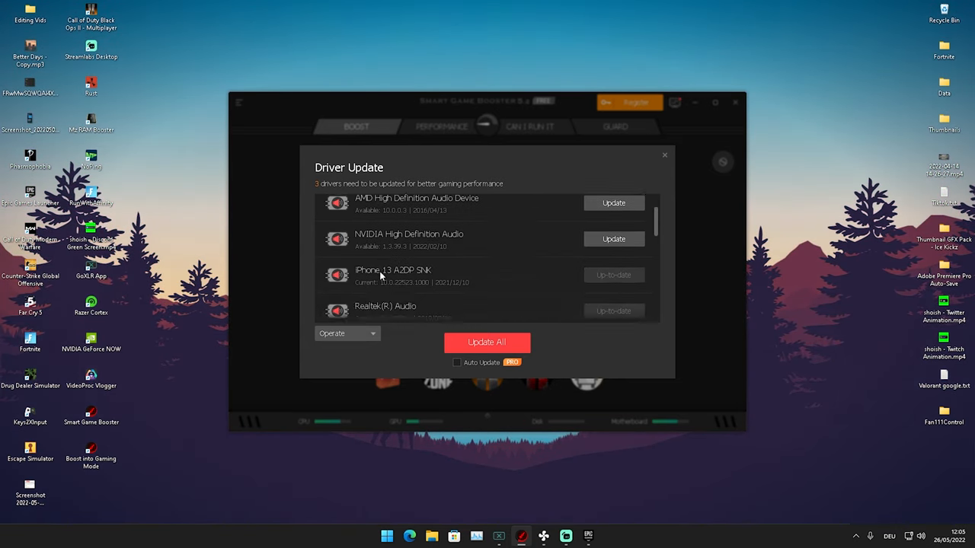
left_click(664, 155)
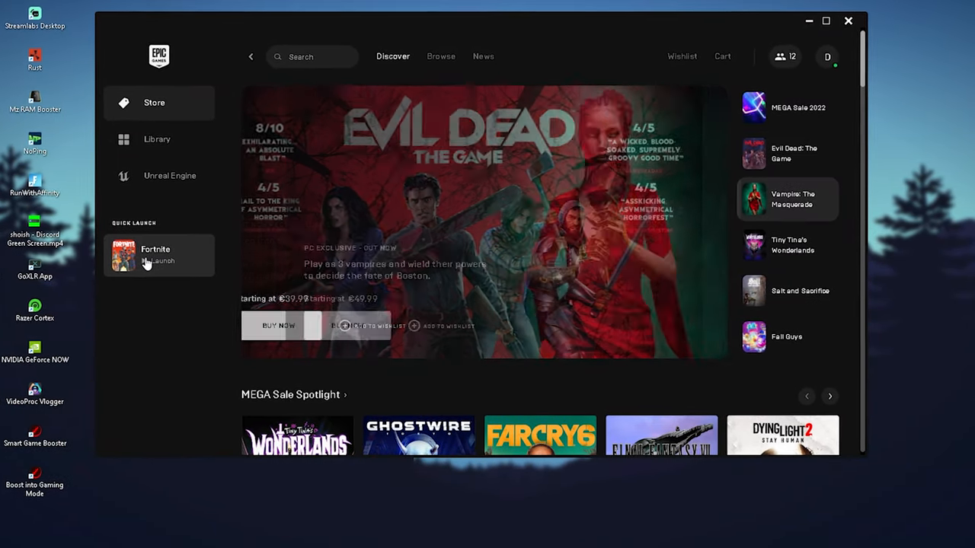
left_click(158, 256)
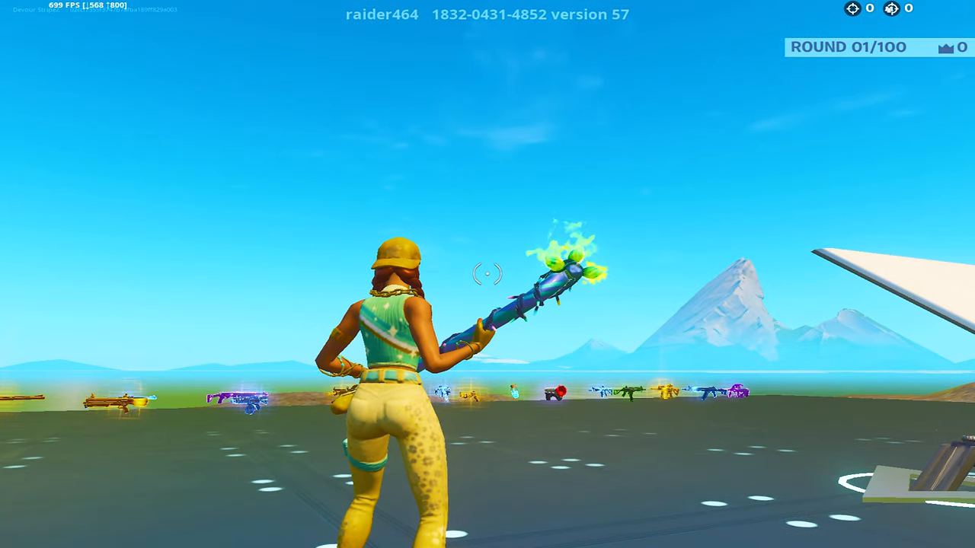